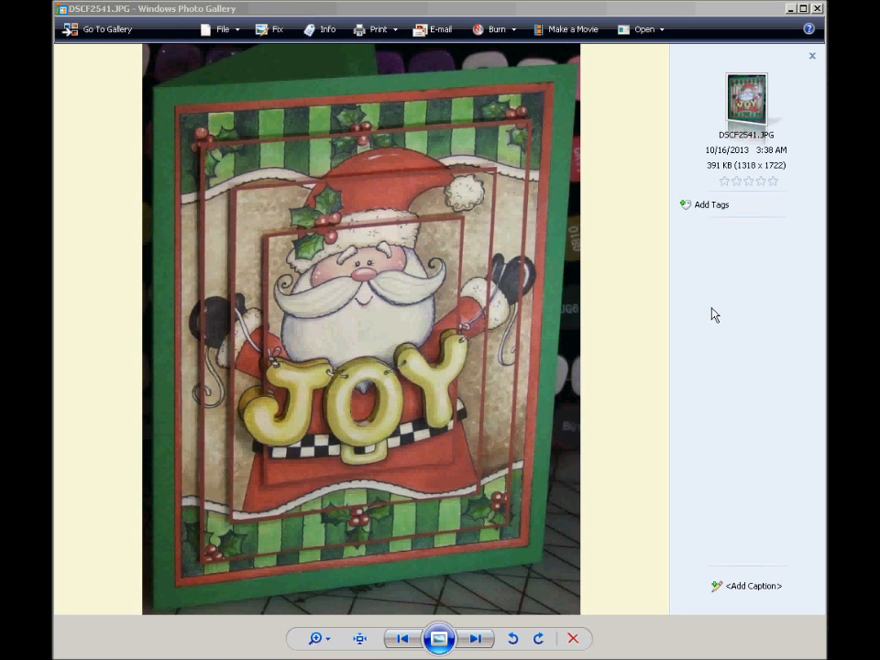
mouse_move(642, 277)
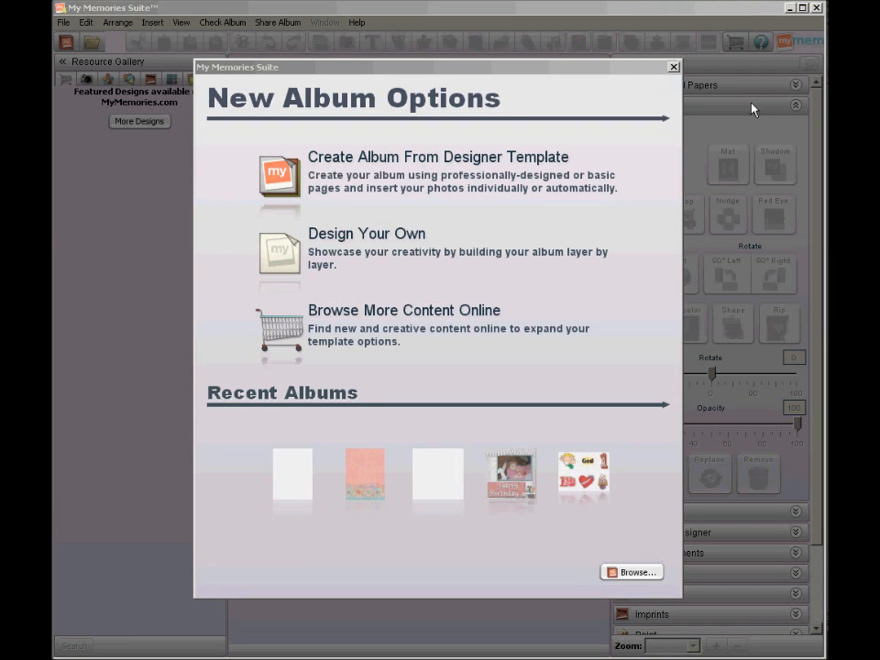
Create a blank 8½ x 11 inch portrait album designed from scratch.
click(365, 233)
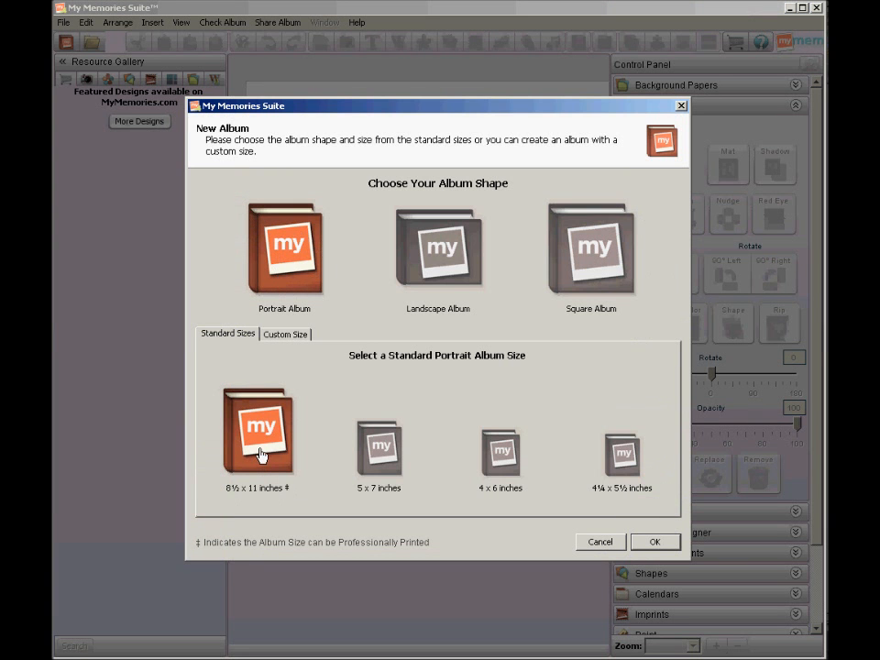
click(656, 542)
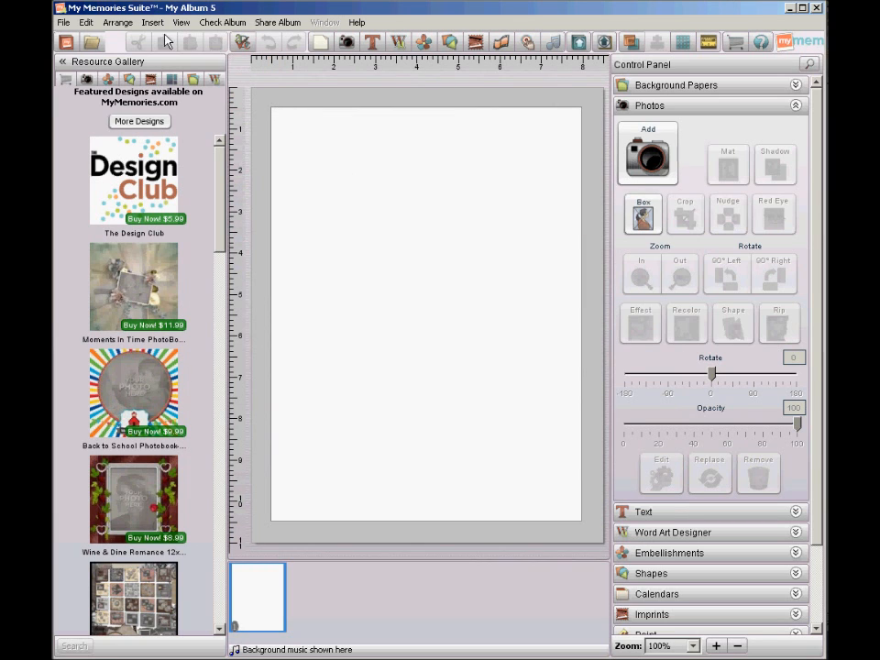
click(182, 23)
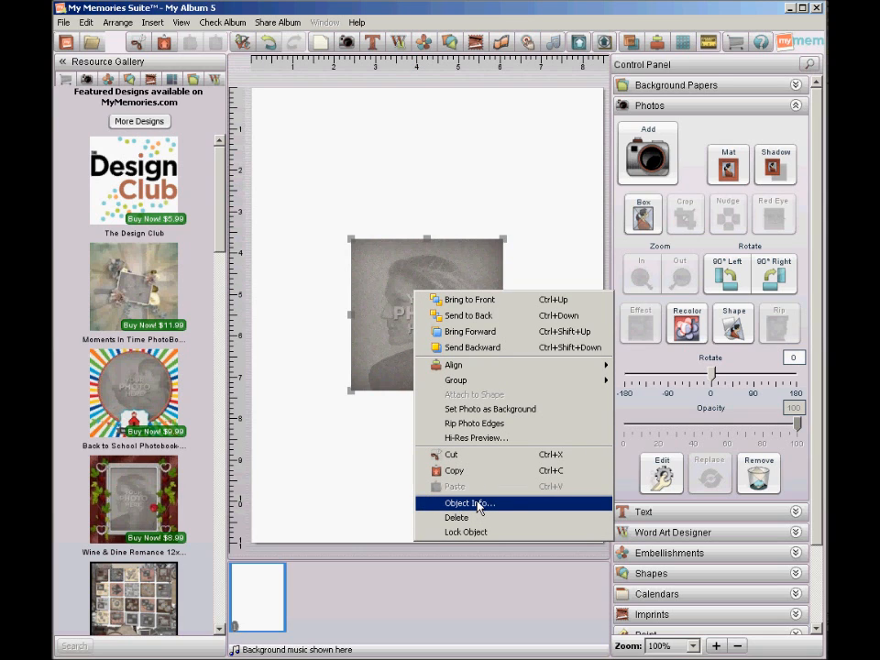
Resize the photo box to 4 x 5.45 inches without keeping proportions.
click(468, 502)
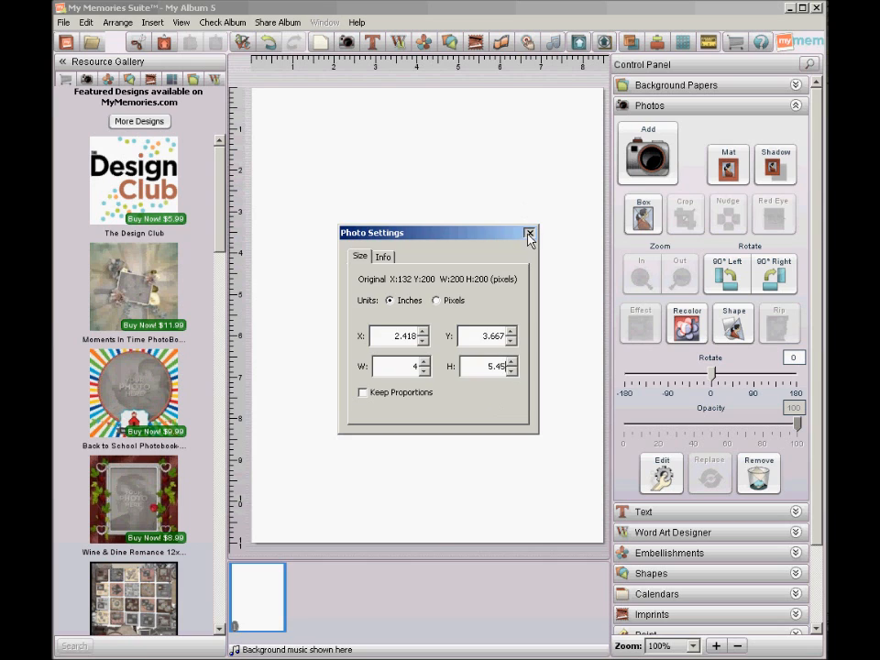
click(530, 233)
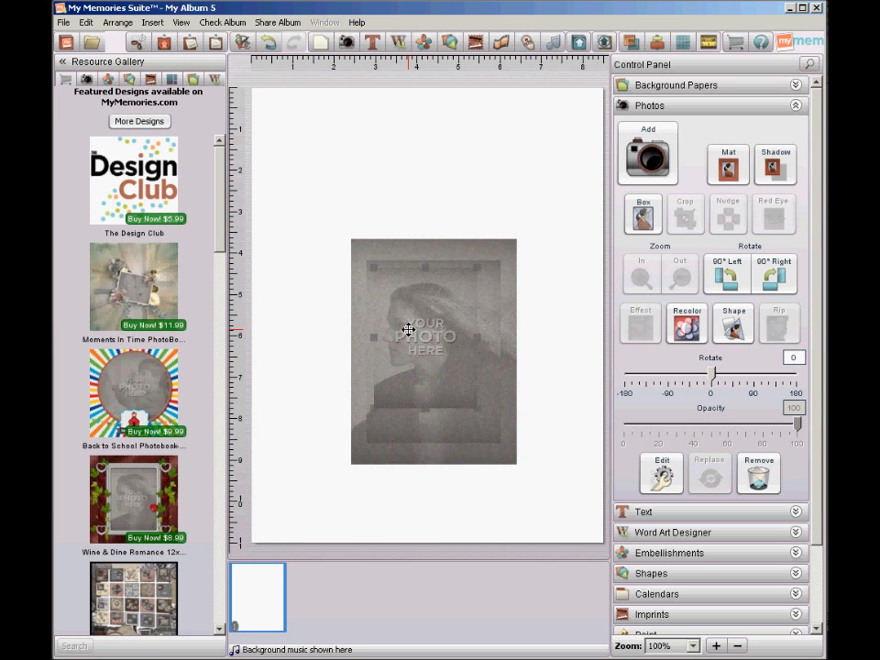
View the photo box's layer ordering options and dismiss them without choosing one.
right_click(431, 332)
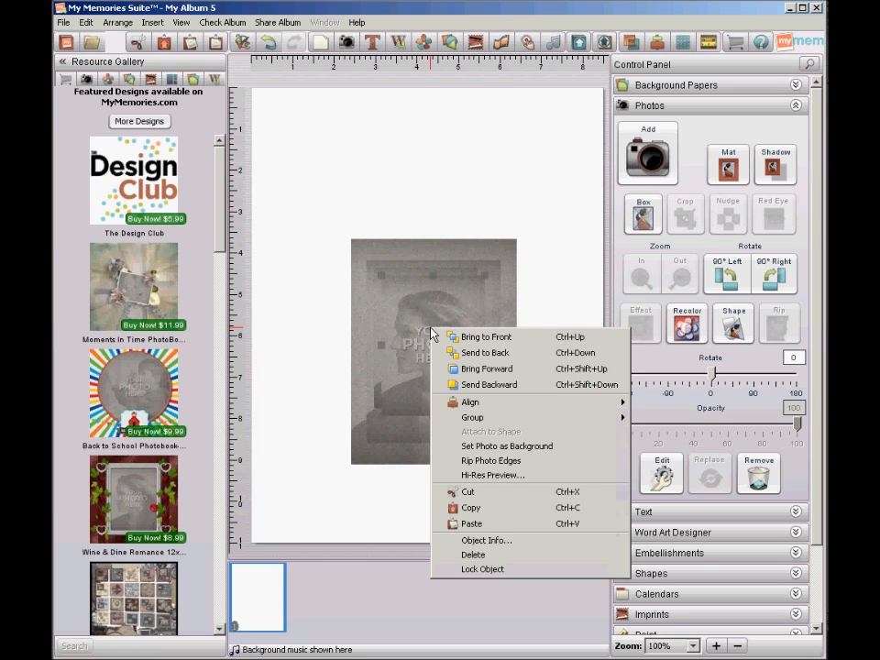
mouse_move(420, 348)
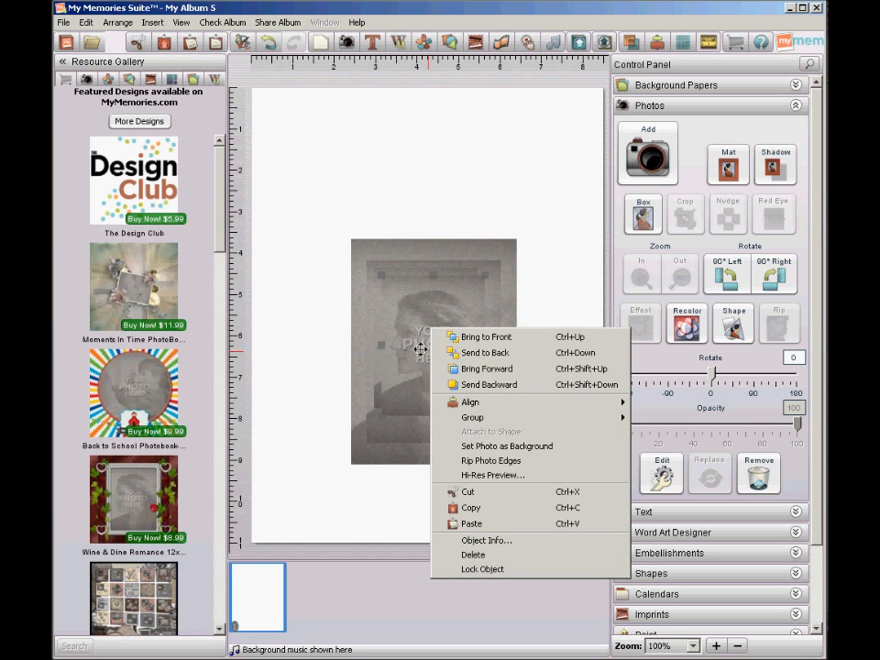
click(486, 540)
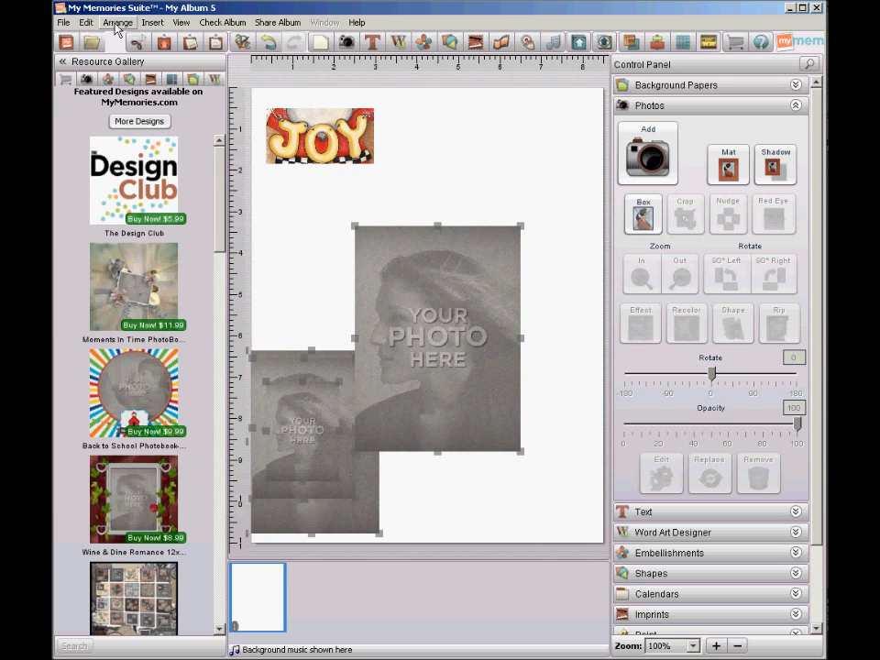
Bring up the Arrange menu to set the second photo box's layer order.
click(727, 165)
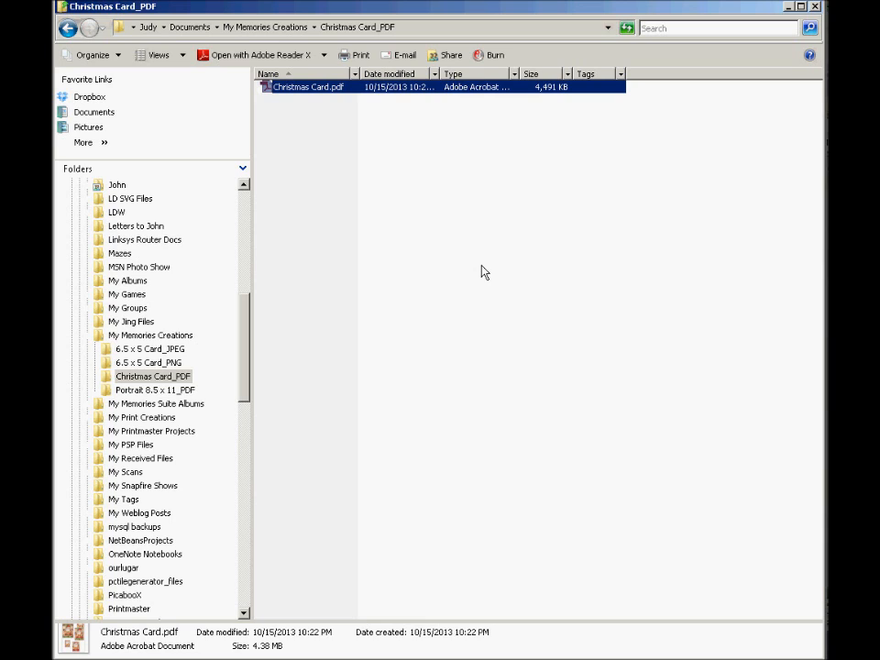
Open Christmas Card.pdf from the Christmas Card_PDF folder in Adobe Reader.
double_click(308, 86)
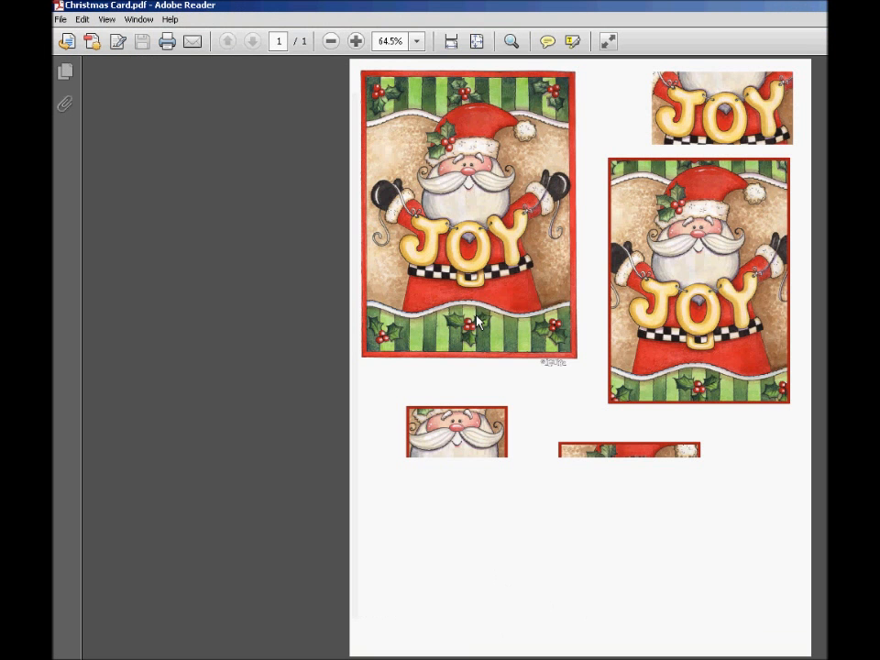